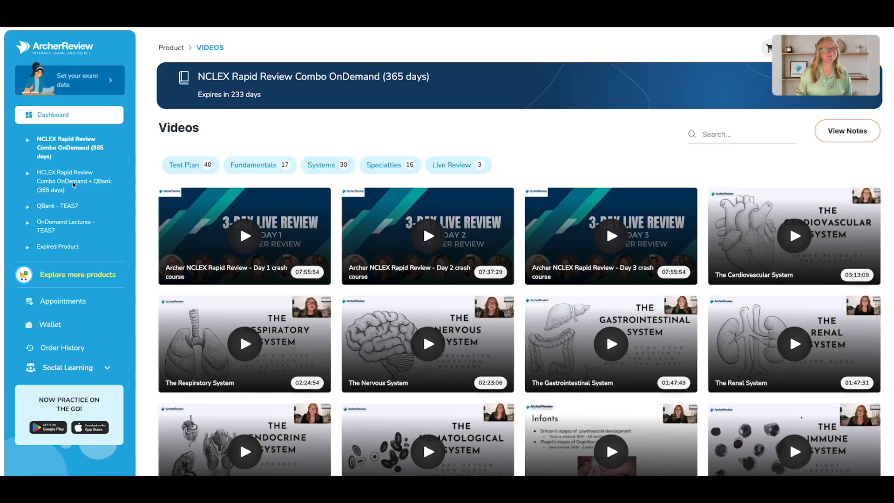
- Show the statistics page for the NCLEX Rapid Review Combo OnDemand + QBank product from the sidebar
left_click(73, 181)
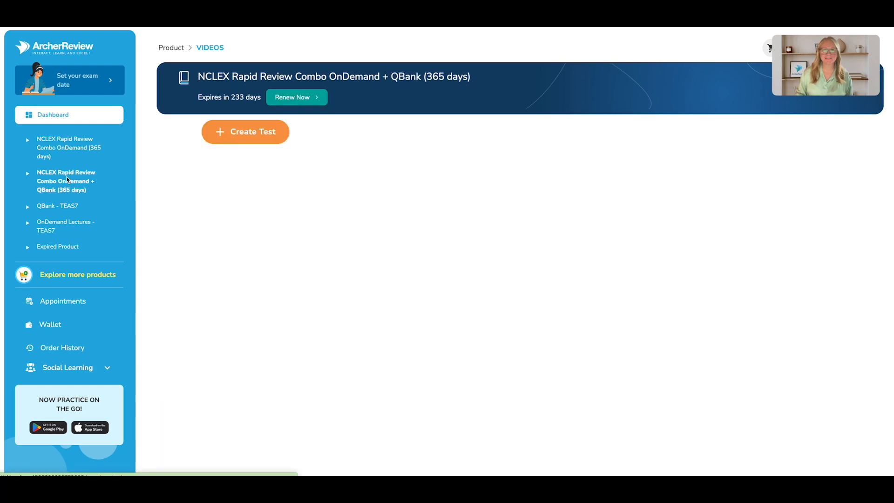
left_click(65, 181)
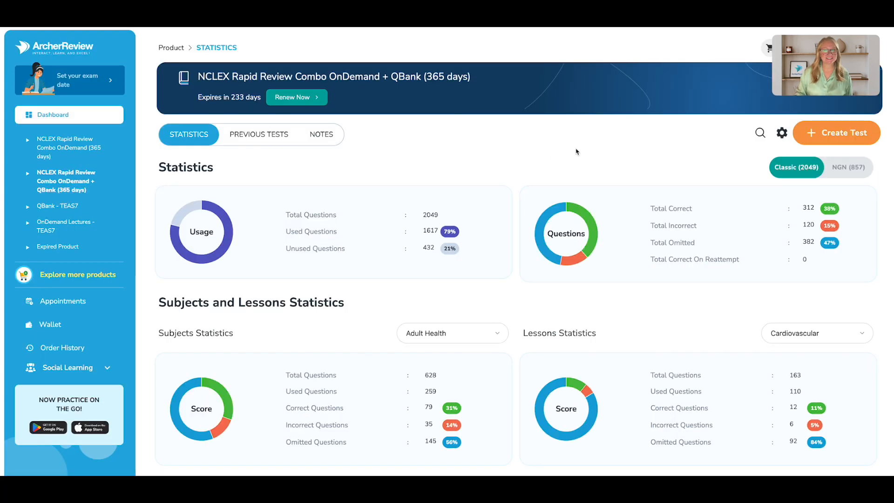
- Start a new CAT adaptive test with Timed on and Tutorial off, then launch it
left_click(837, 133)
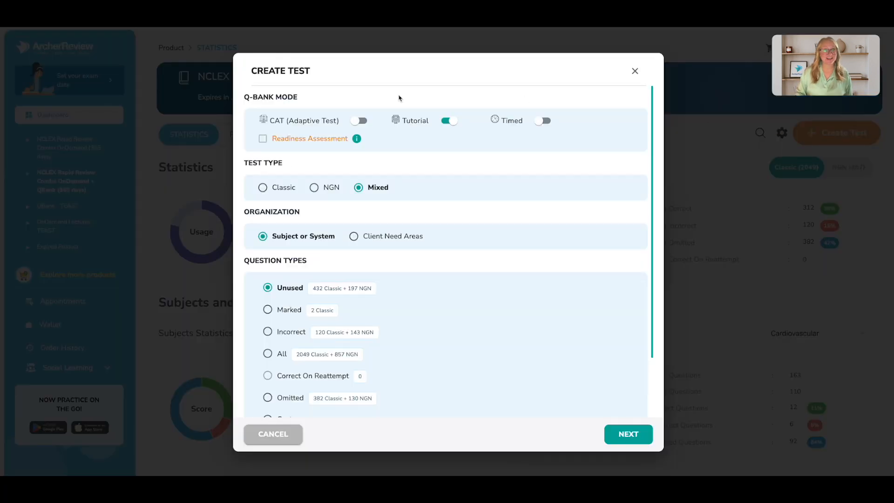
left_click(359, 121)
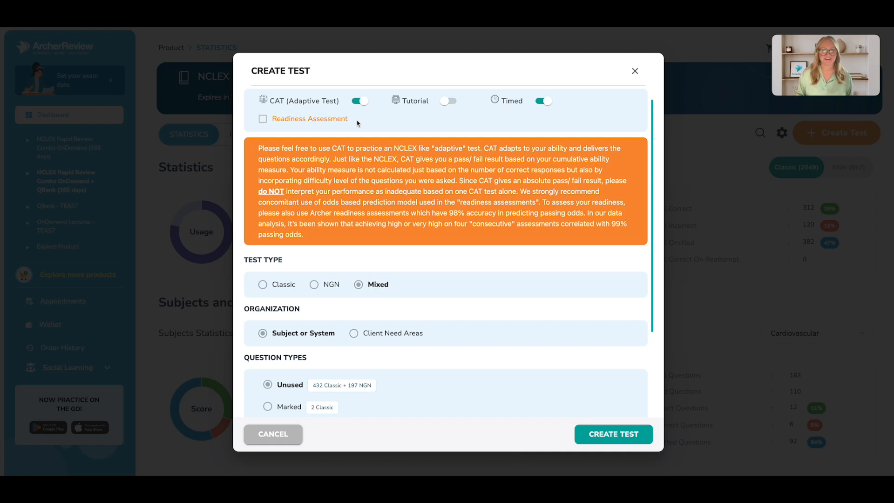
mouse_move(366, 122)
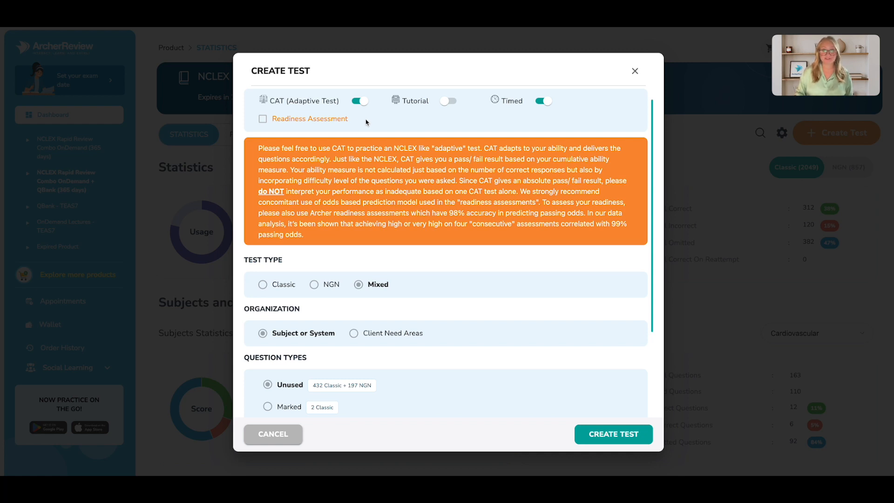
scroll("down", 3)
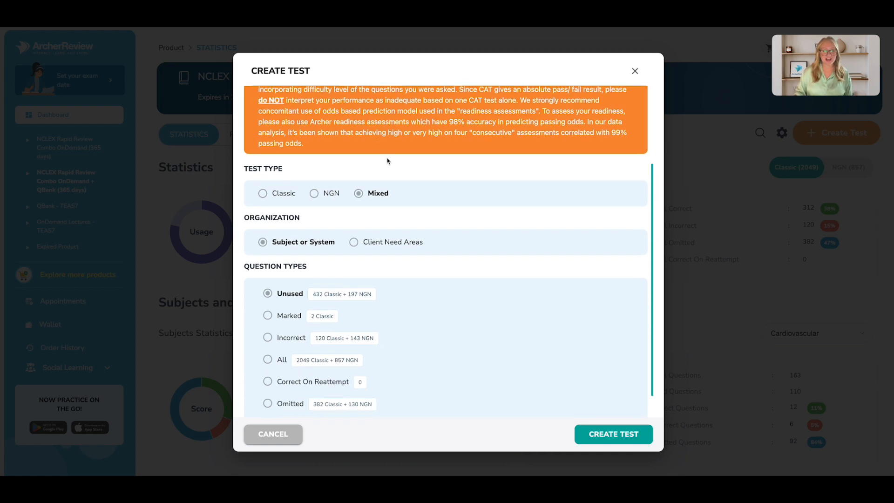
left_click(613, 434)
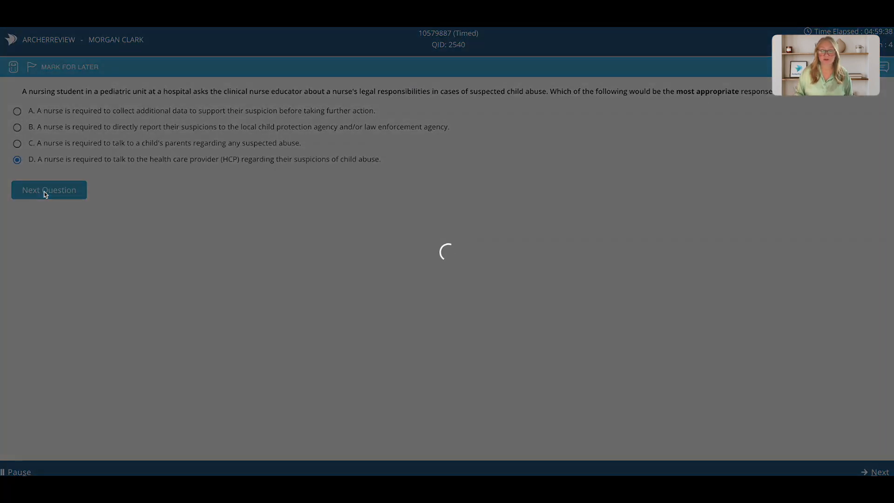
- Answer the child abuse reporting question with option D and advance to the UAP call-light question
left_click(49, 189)
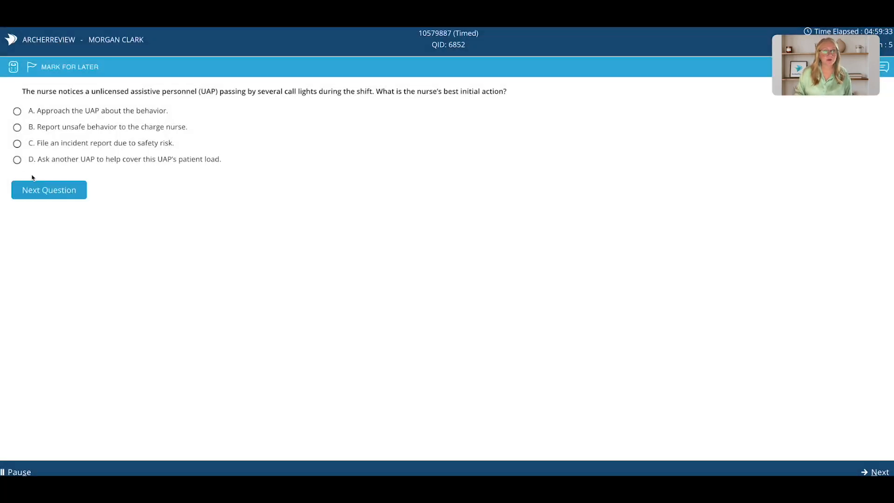
- Answer option D on the UAP, Guillain-Barré, anemia and eye-drop questions, advancing after each
left_click(18, 160)
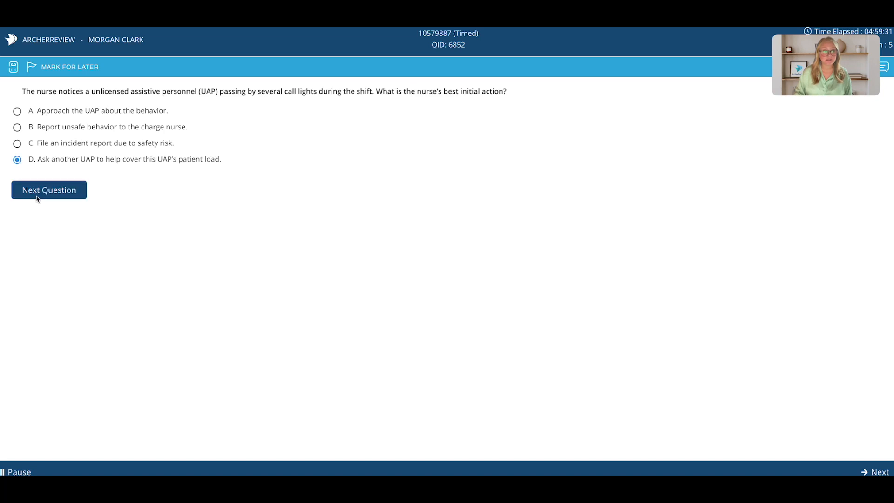
left_click(48, 190)
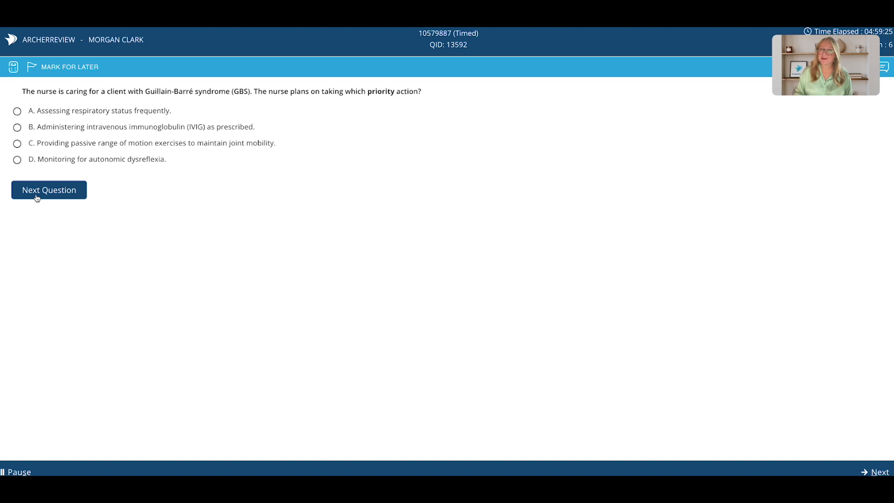
left_click(17, 159)
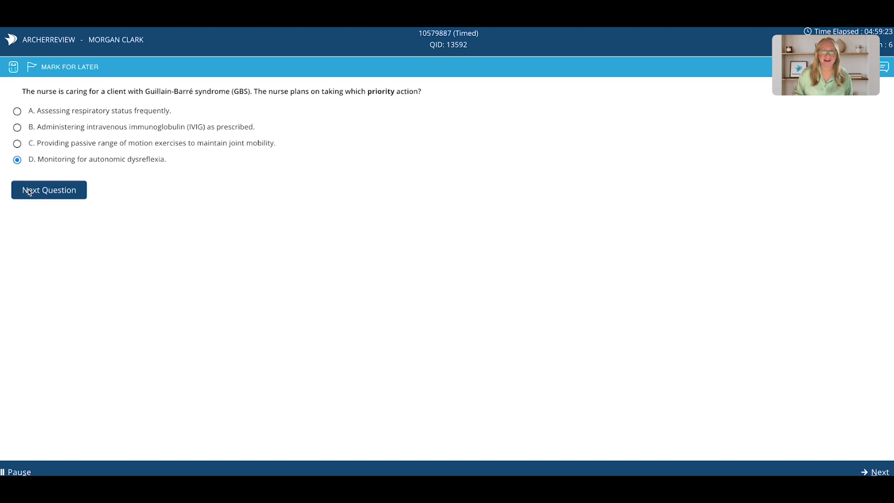
left_click(49, 190)
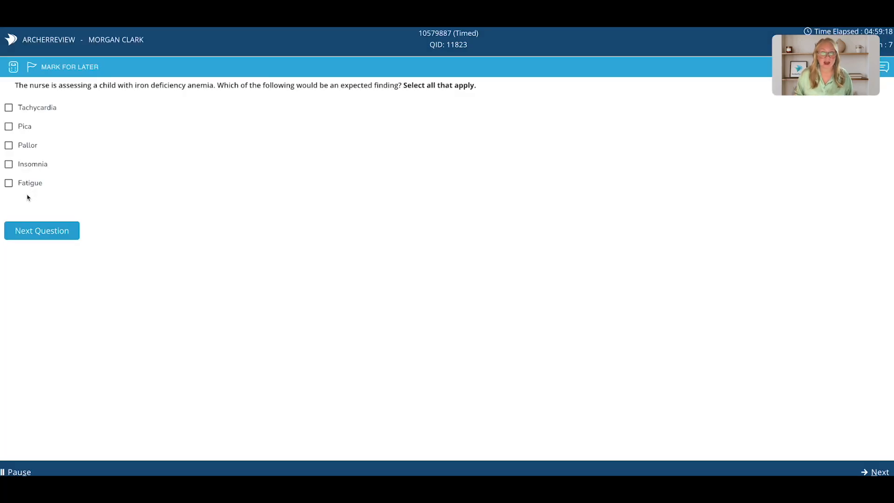
left_click(42, 231)
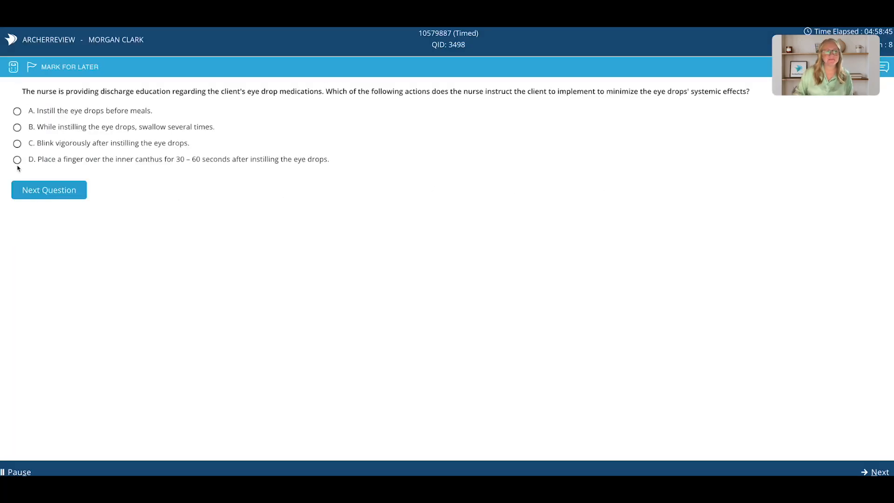
left_click(18, 159)
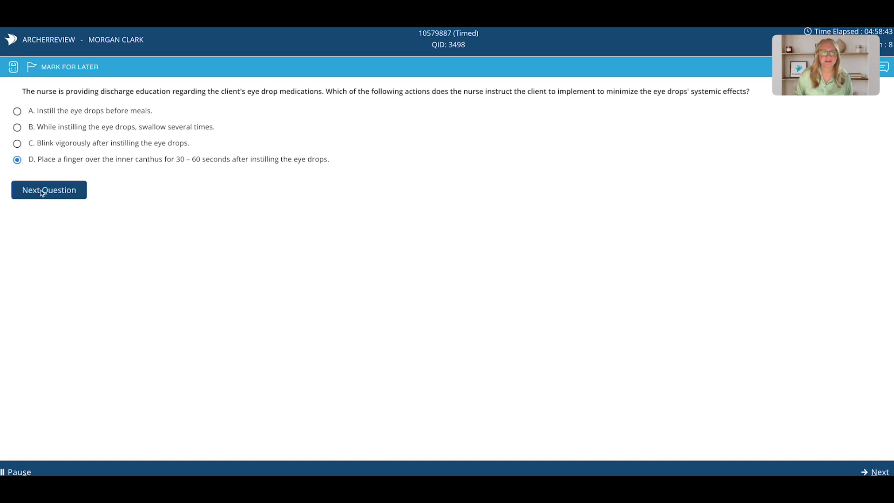
left_click(48, 190)
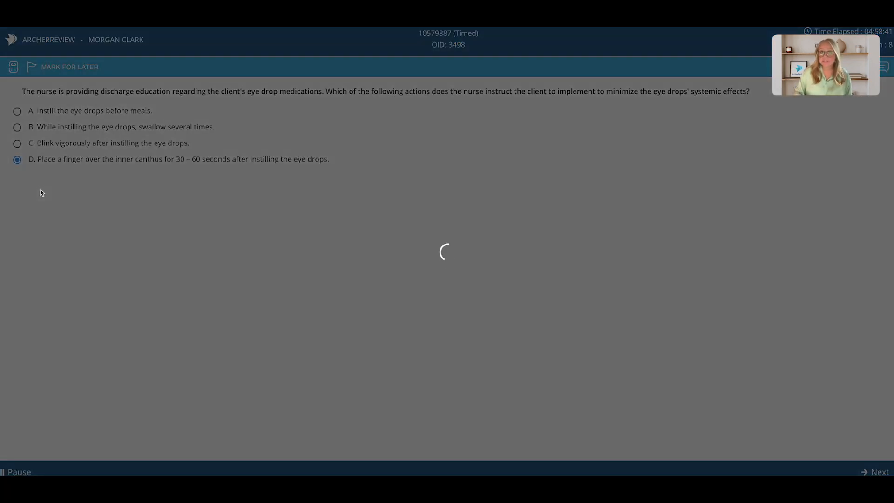